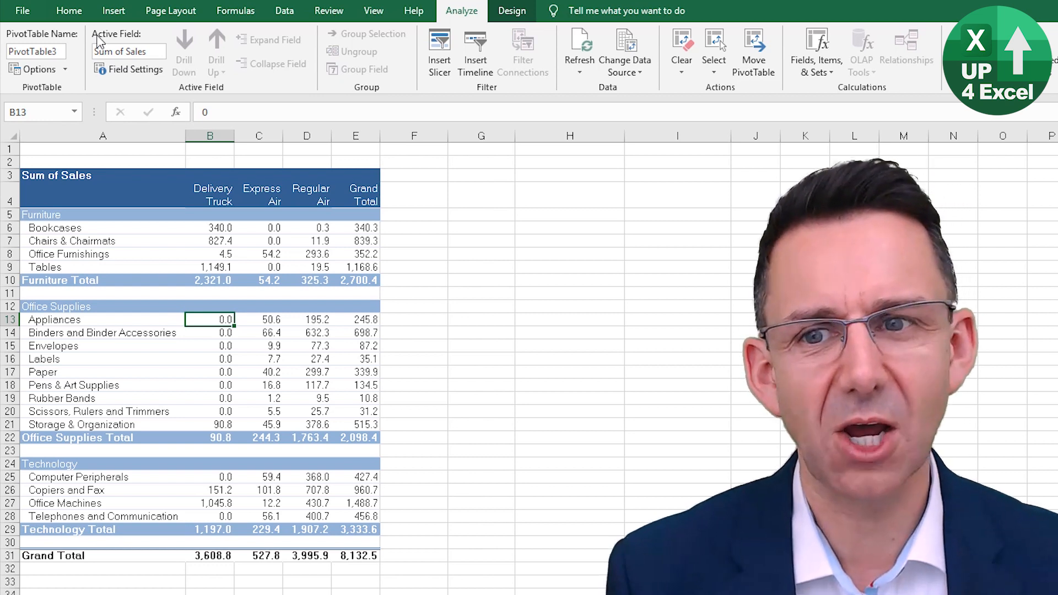
Select the Furniture Total Delivery Truck value and bring up Conditional Formatting choices
click(210, 280)
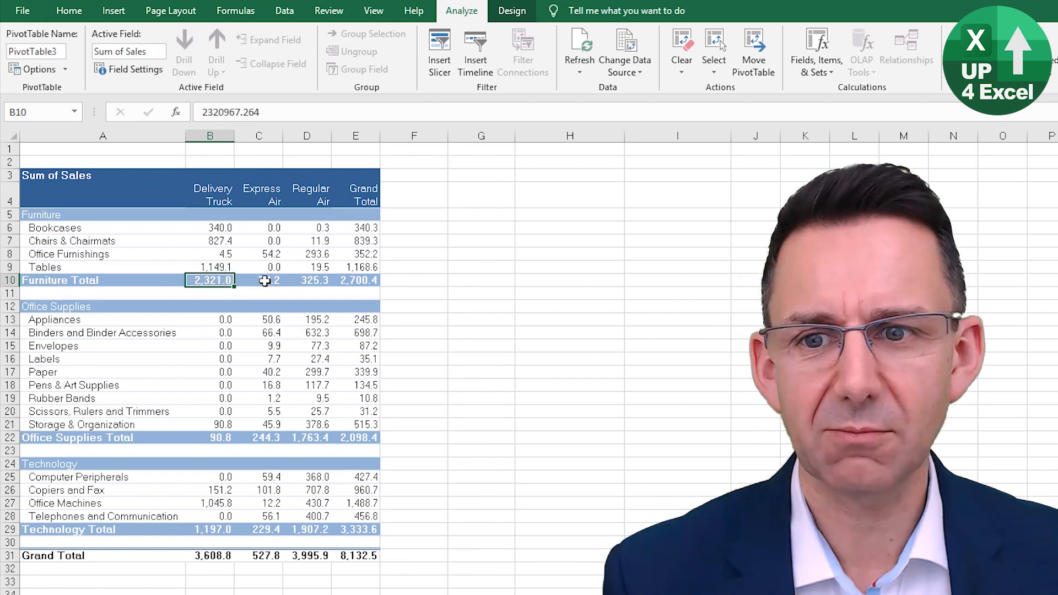
mouse_move(67, 14)
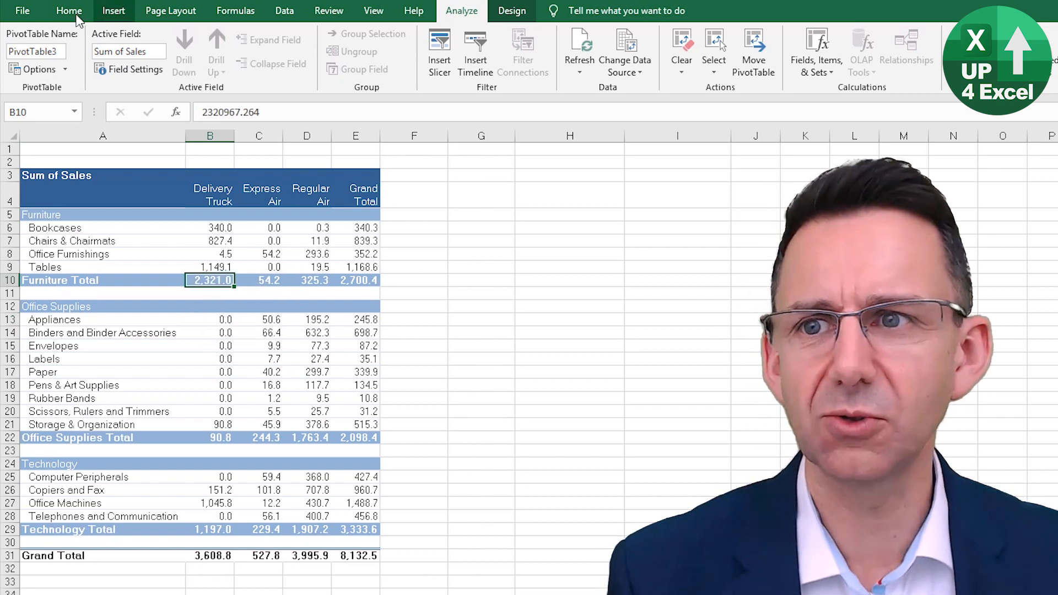
click(465, 51)
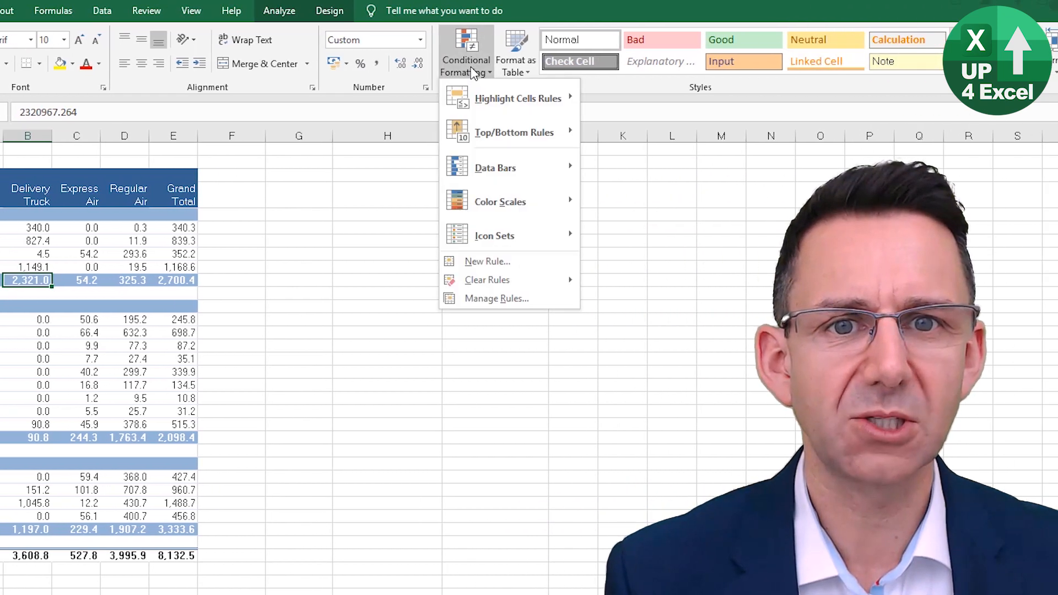
mouse_move(530, 178)
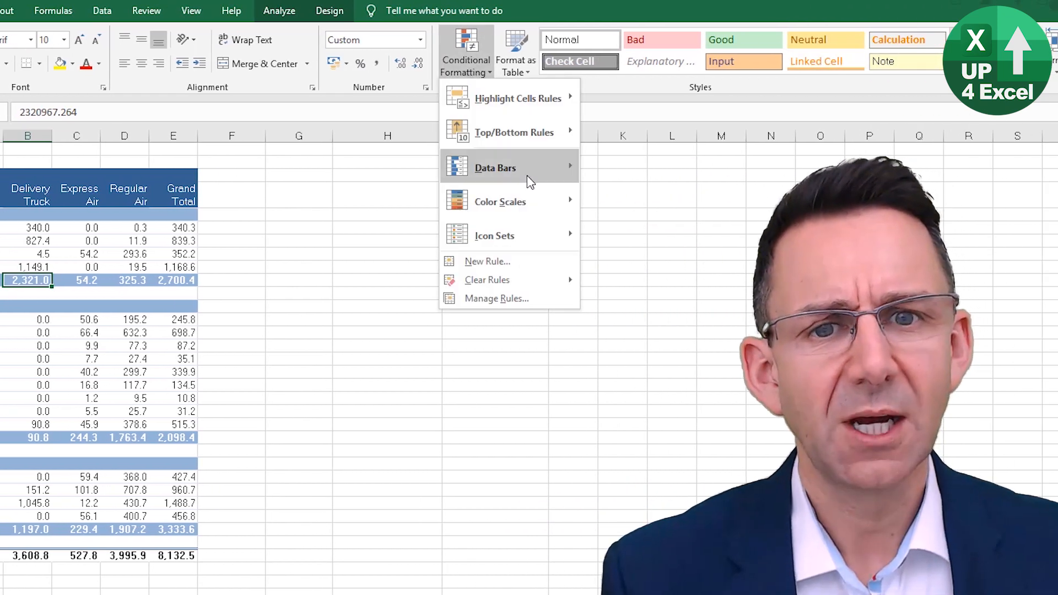
mouse_move(499, 202)
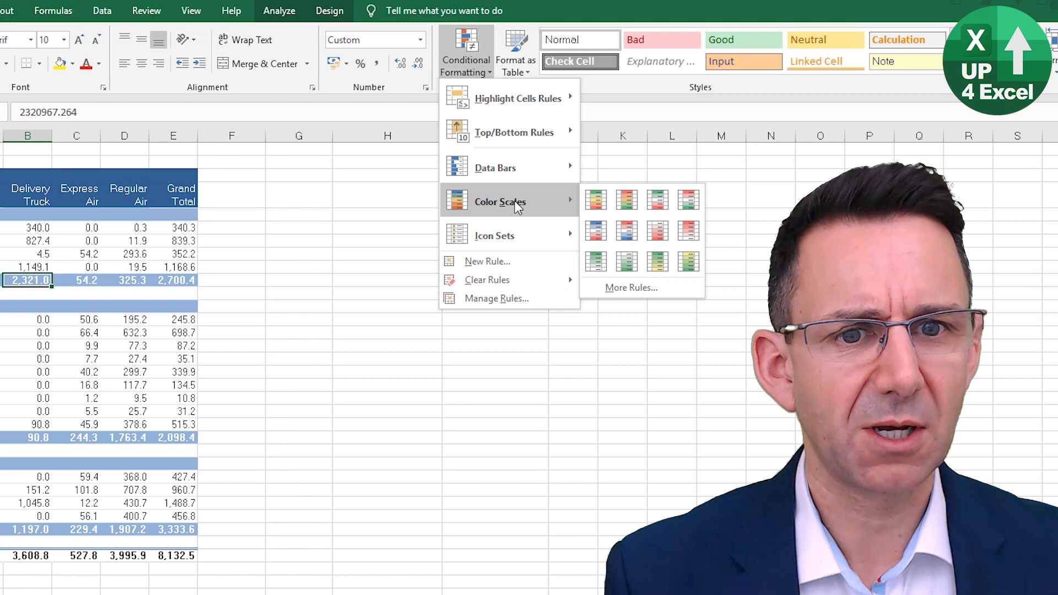
mouse_move(597, 200)
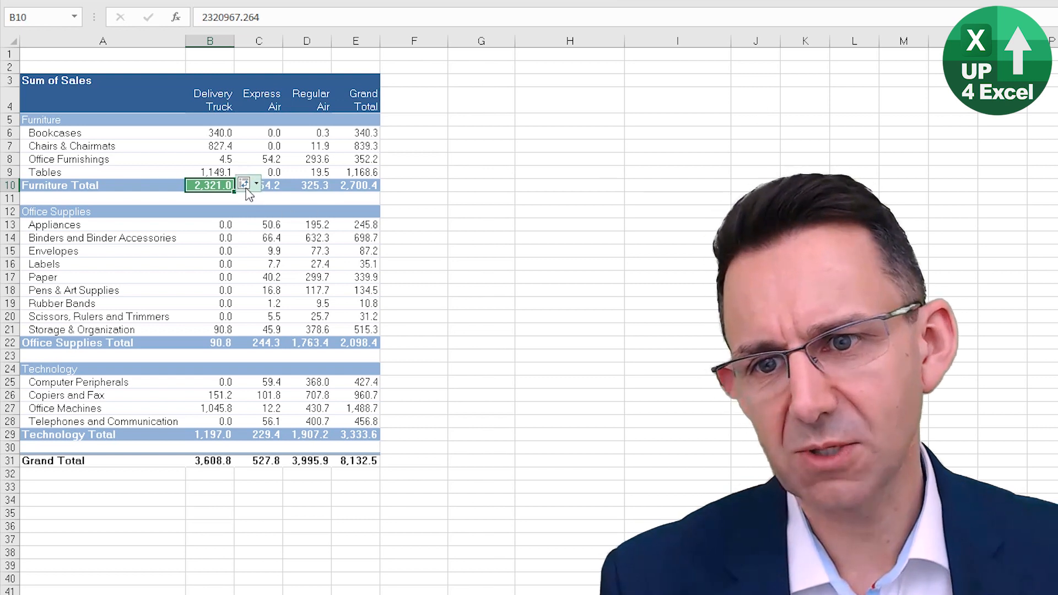
Apply the rule to all cells showing Sum of Sales values via Formatting Options
click(246, 184)
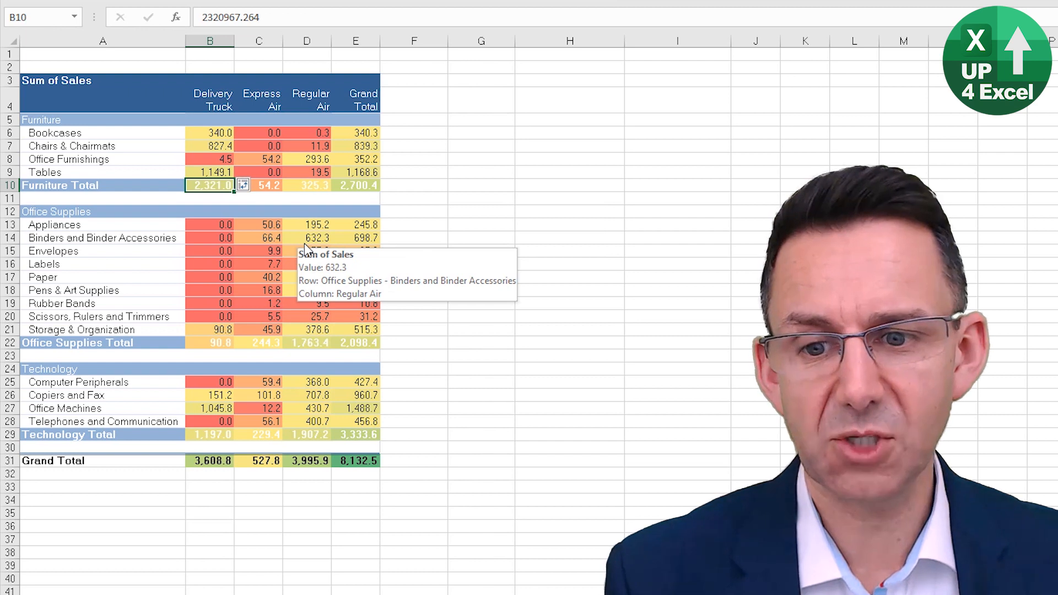
mouse_move(374, 443)
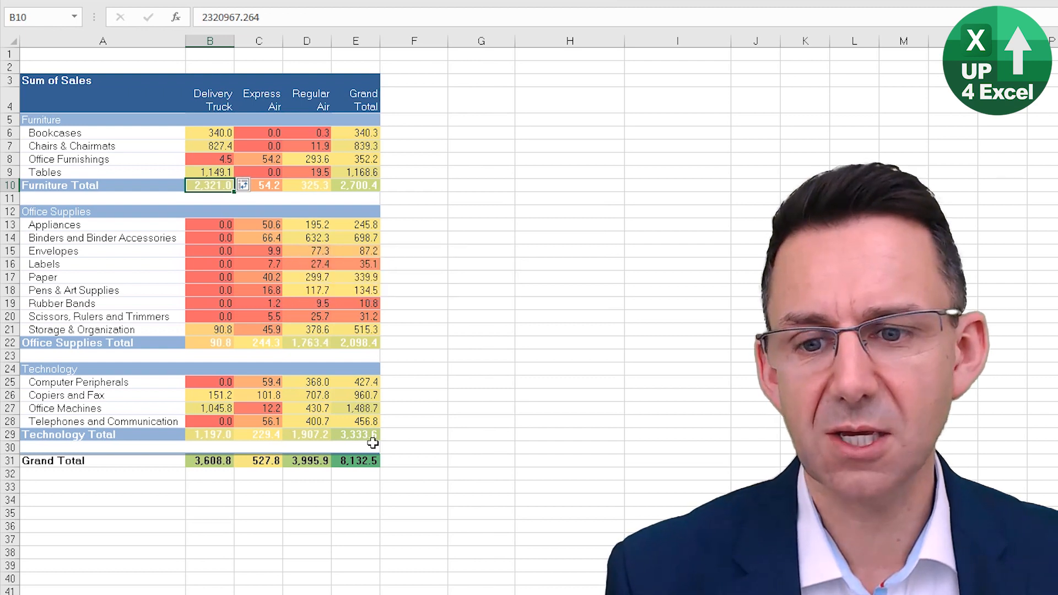
mouse_move(227, 461)
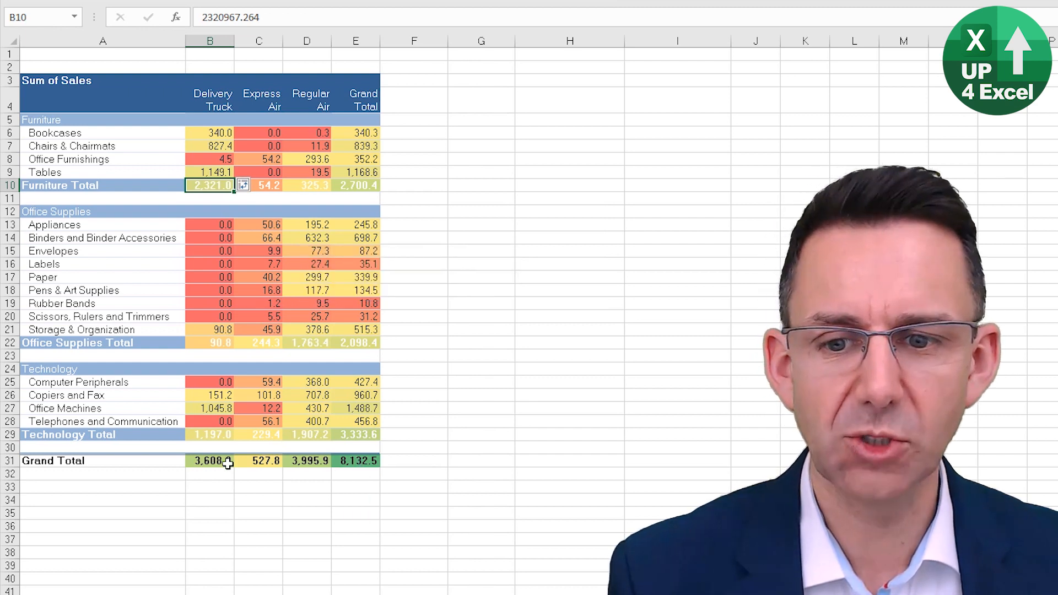
mouse_move(355, 461)
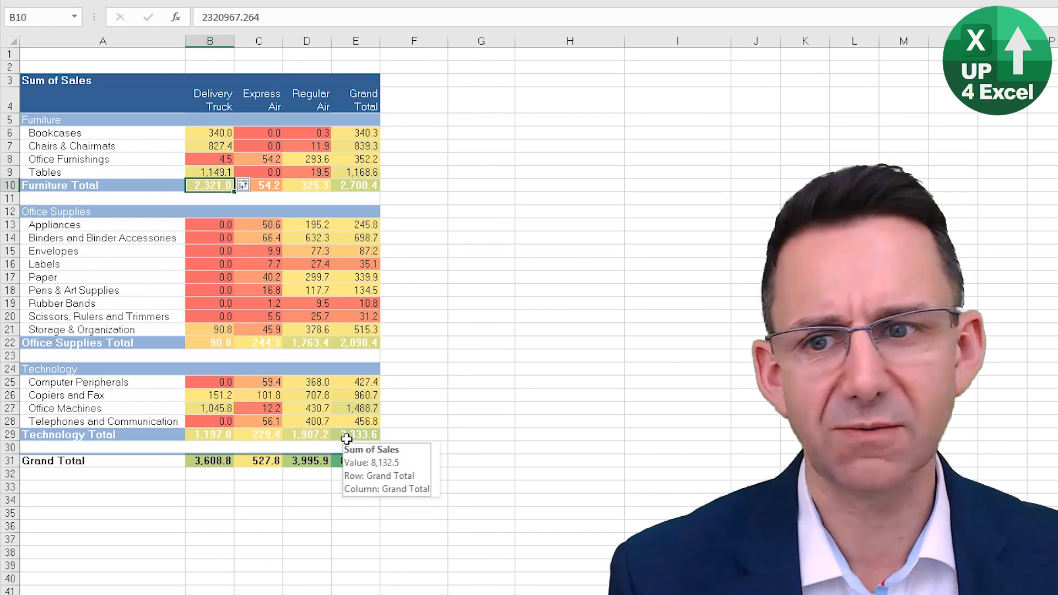
mouse_move(322, 413)
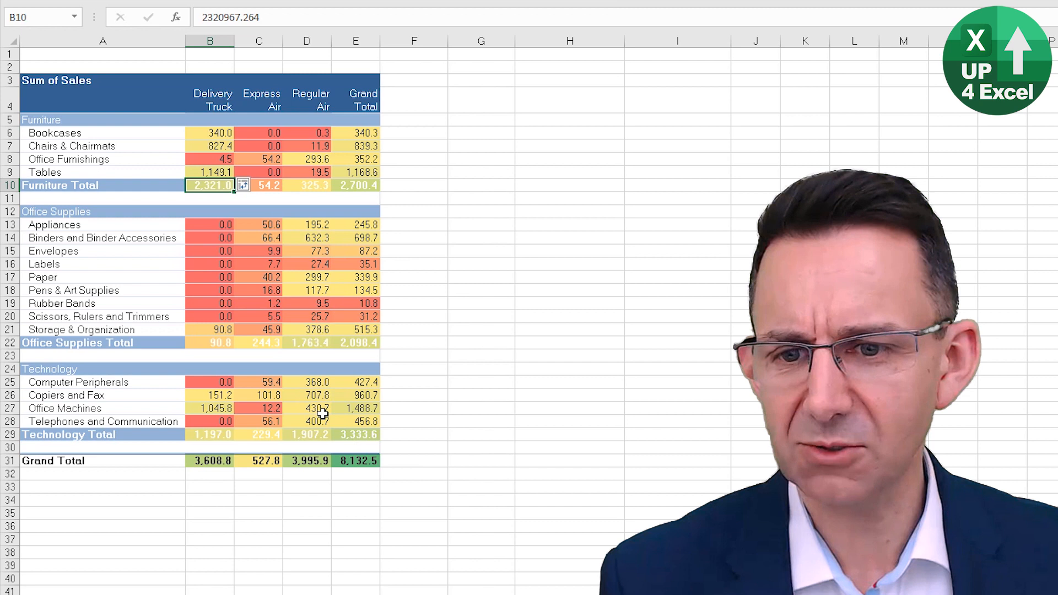
mouse_move(359, 347)
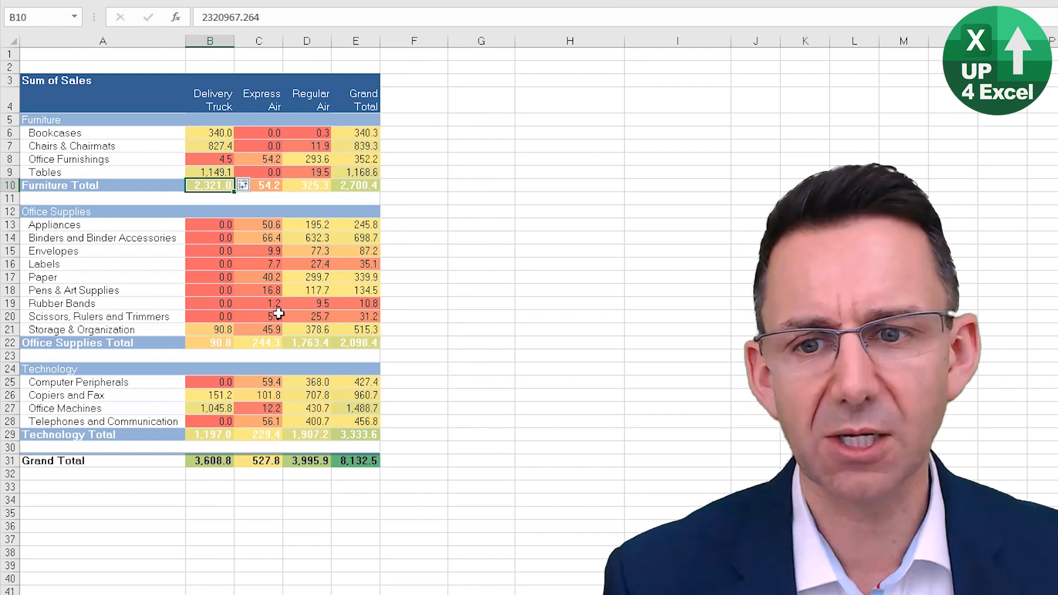
mouse_move(279, 316)
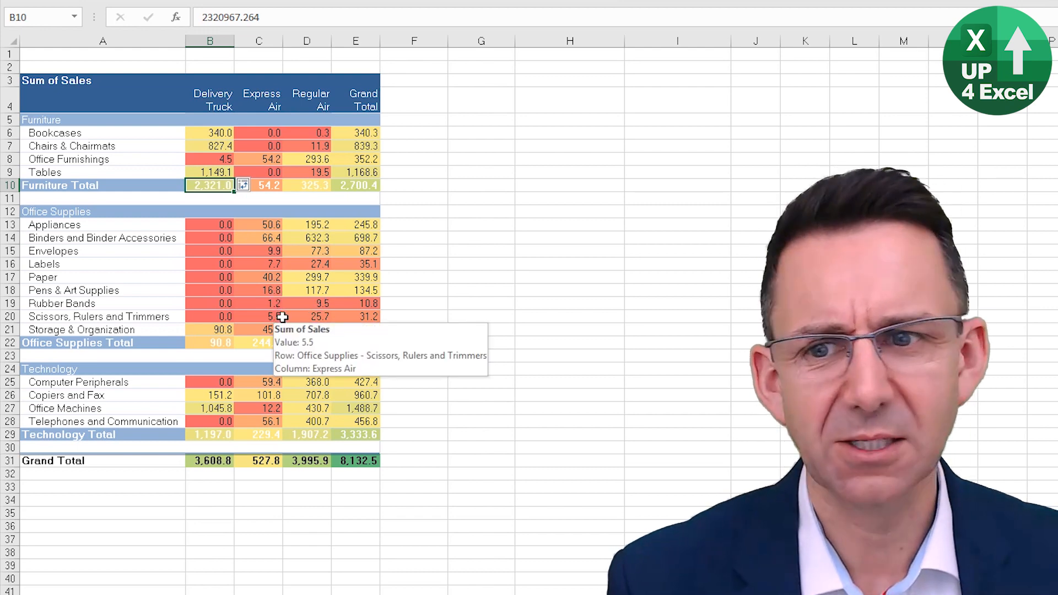
Restrict the rule to Product Category totals, then inspect Office Supplies Total and Envelopes values
click(242, 185)
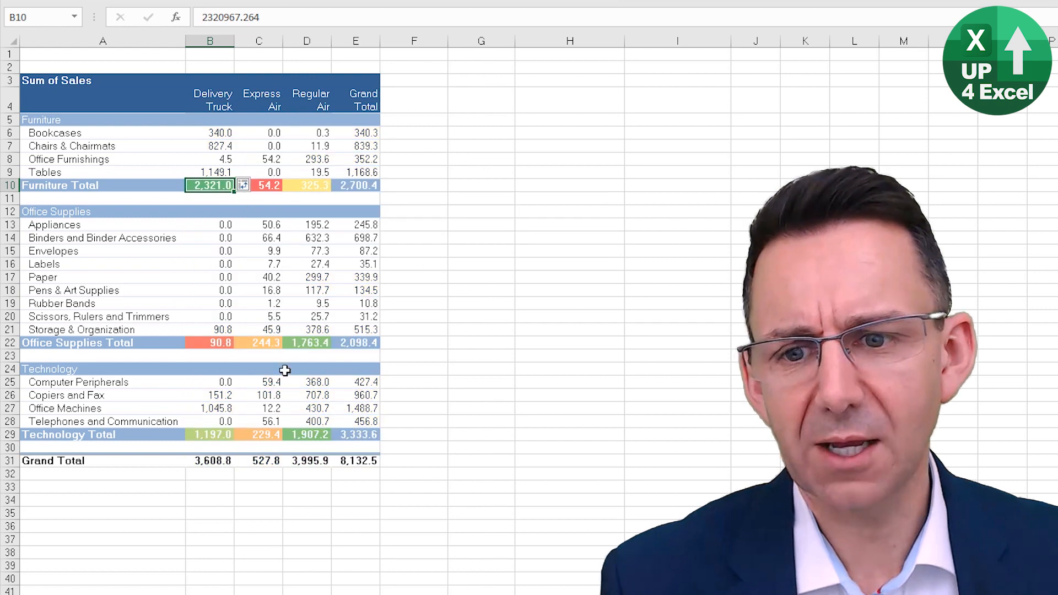
mouse_move(332, 185)
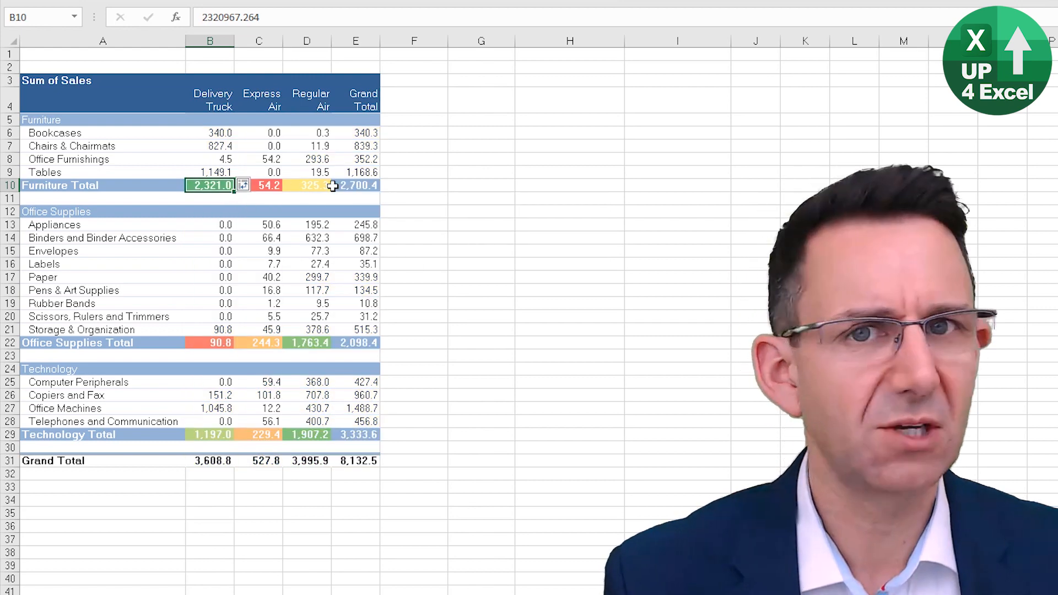
mouse_move(406, 244)
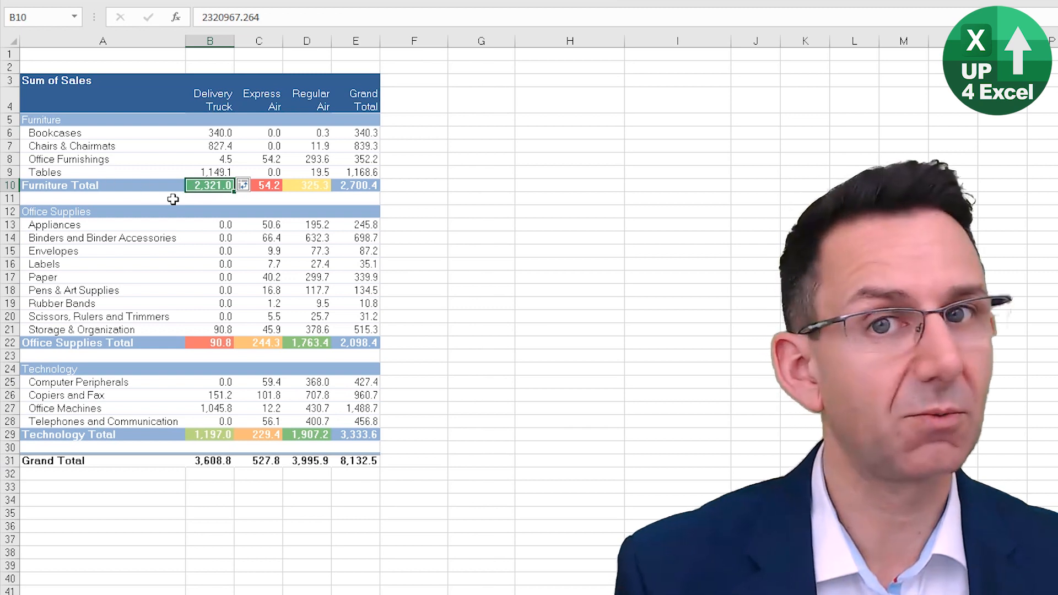
mouse_move(212, 185)
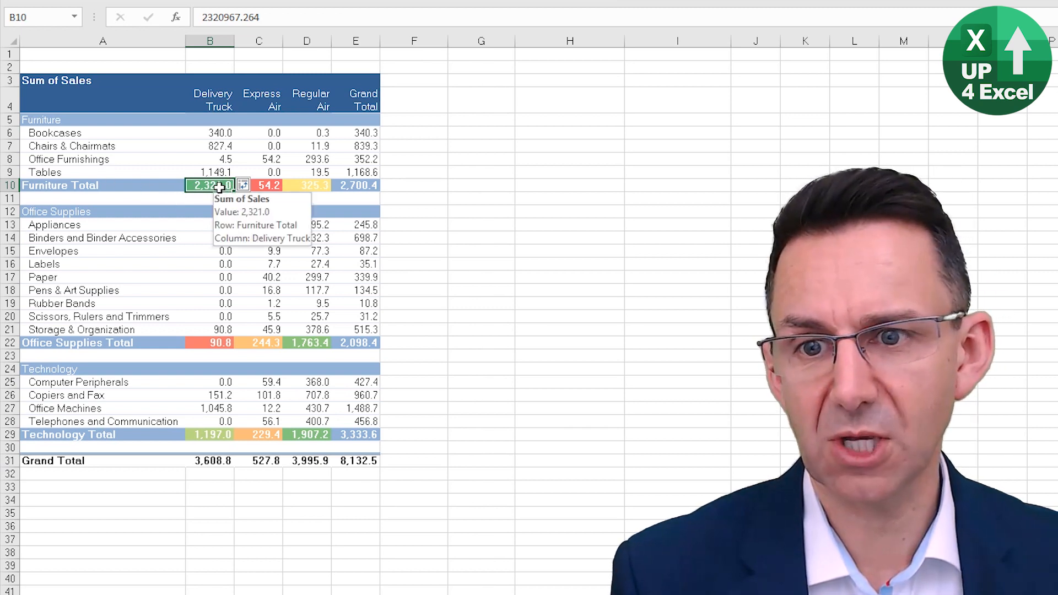
click(209, 342)
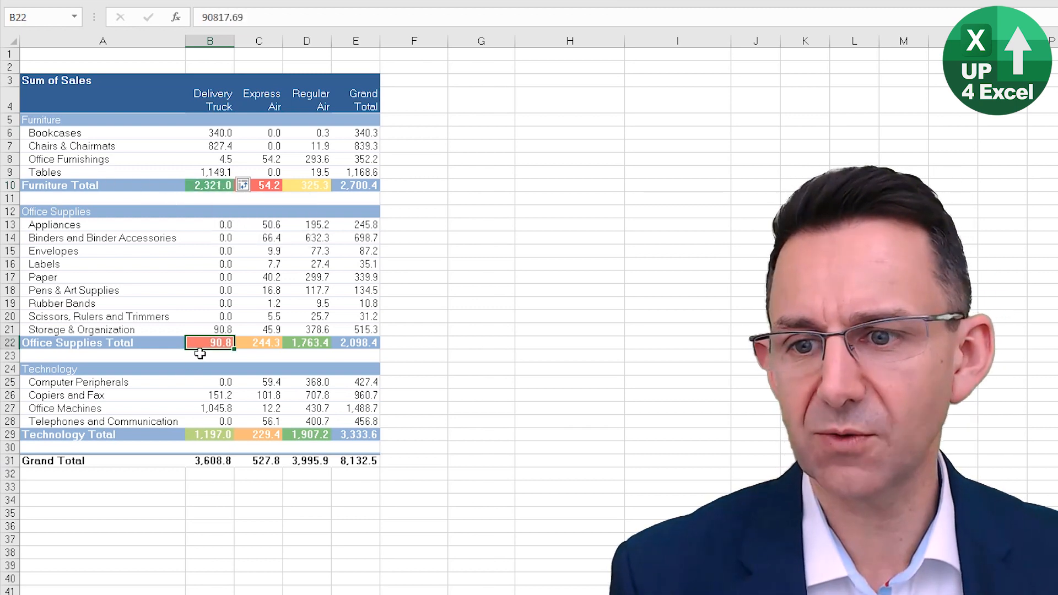
mouse_move(362, 347)
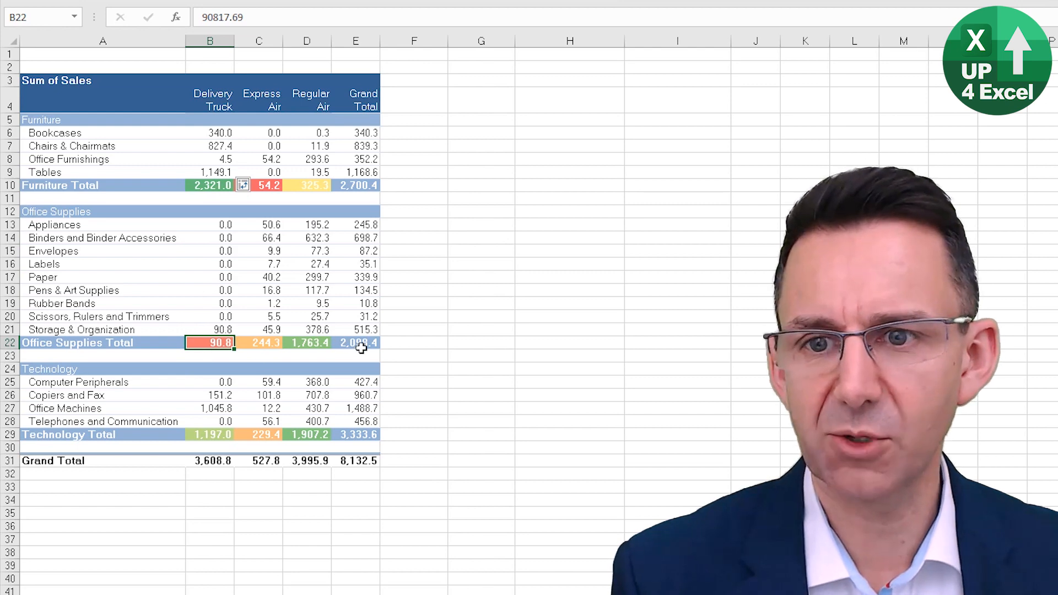
click(208, 250)
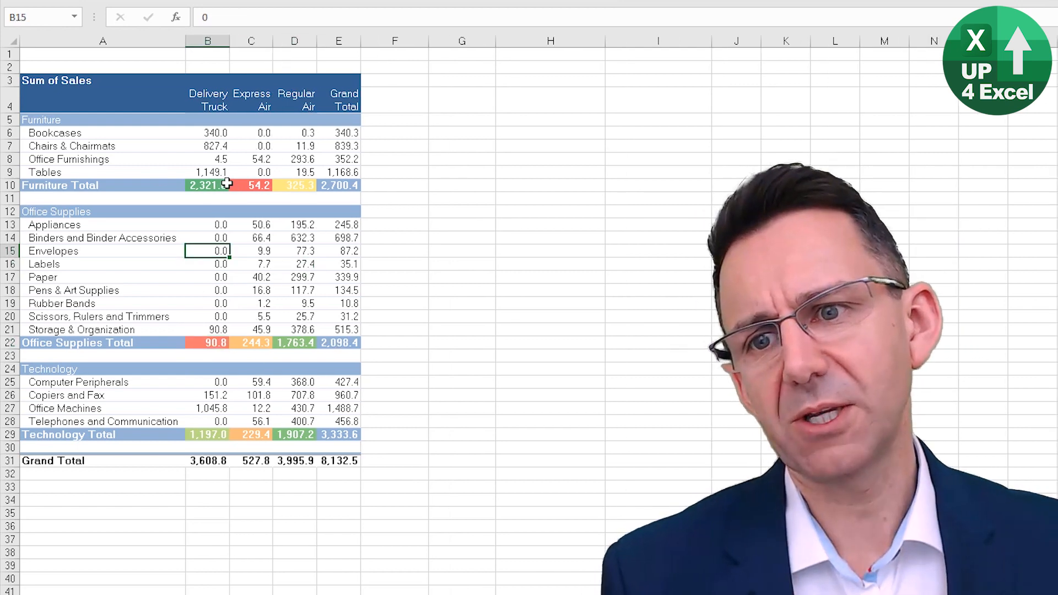
Review the graded colour scale rule in the Conditional Formatting Rules Manager
click(465, 51)
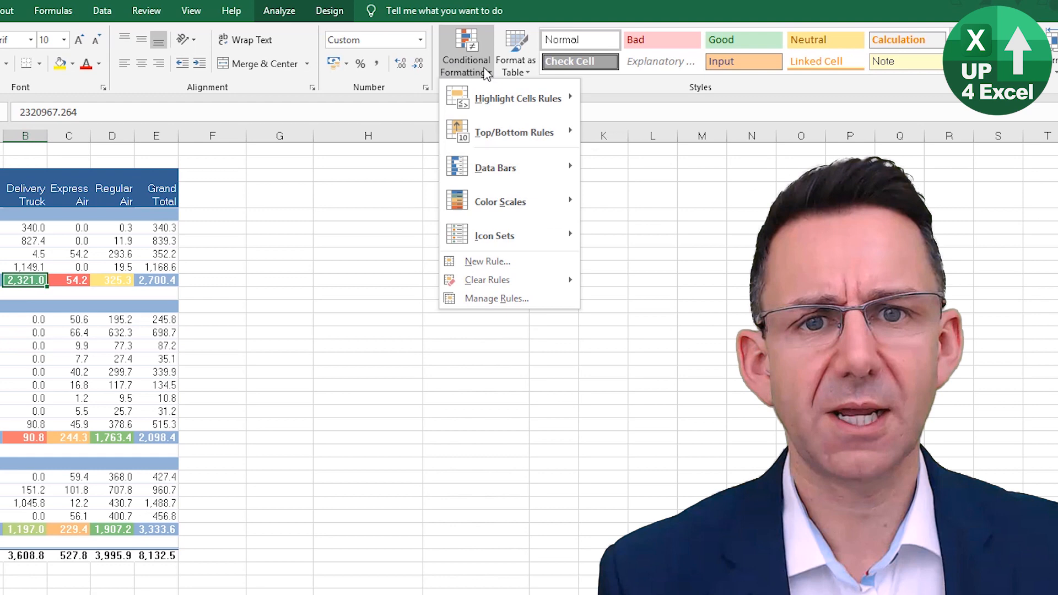
click(496, 299)
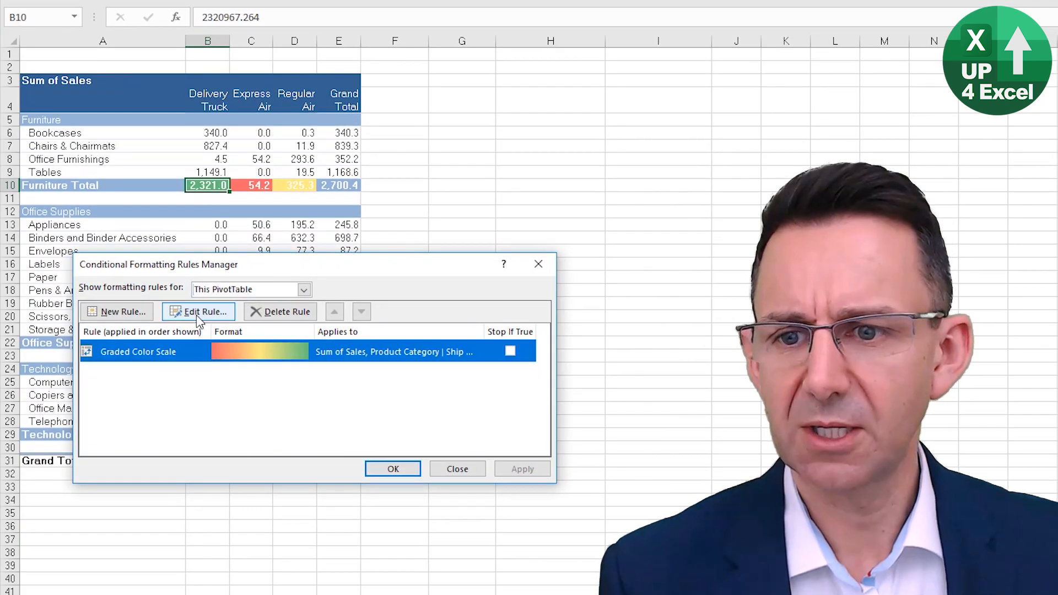
click(198, 311)
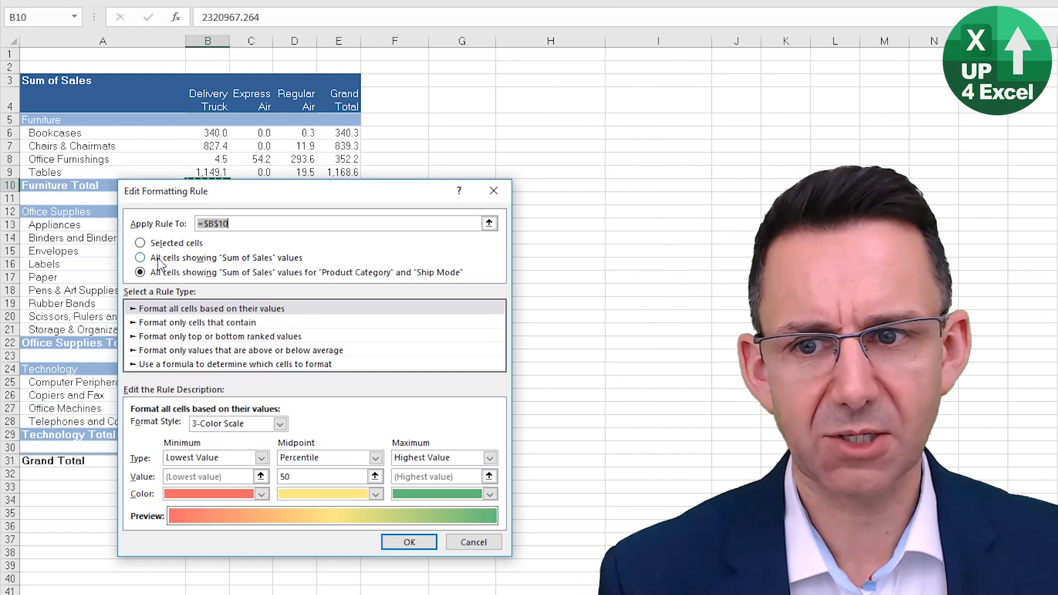
Cancel the edit, delete the colour scale rule and confirm with OK
click(408, 542)
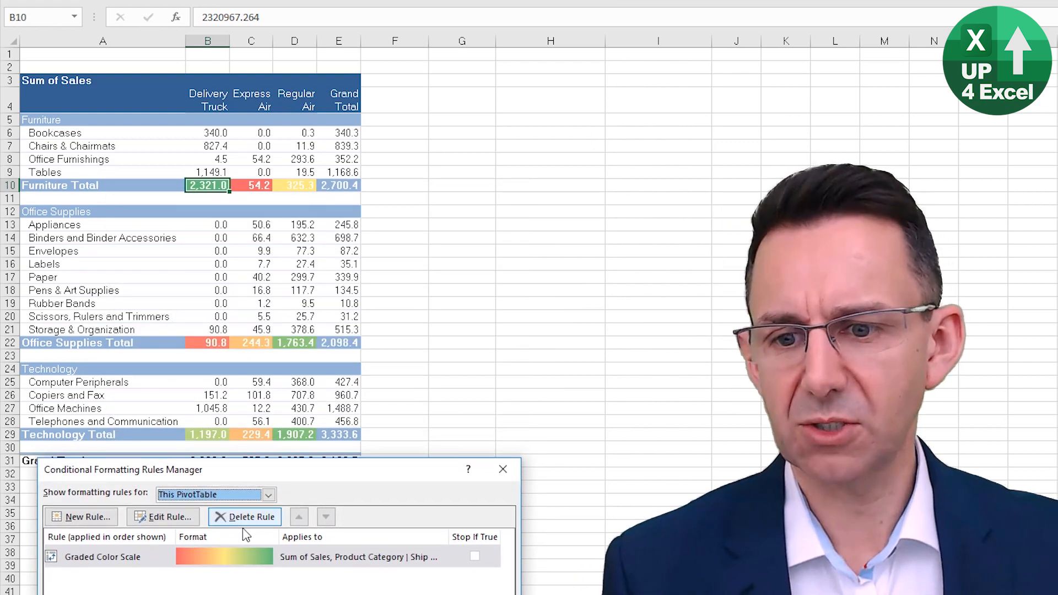
click(251, 516)
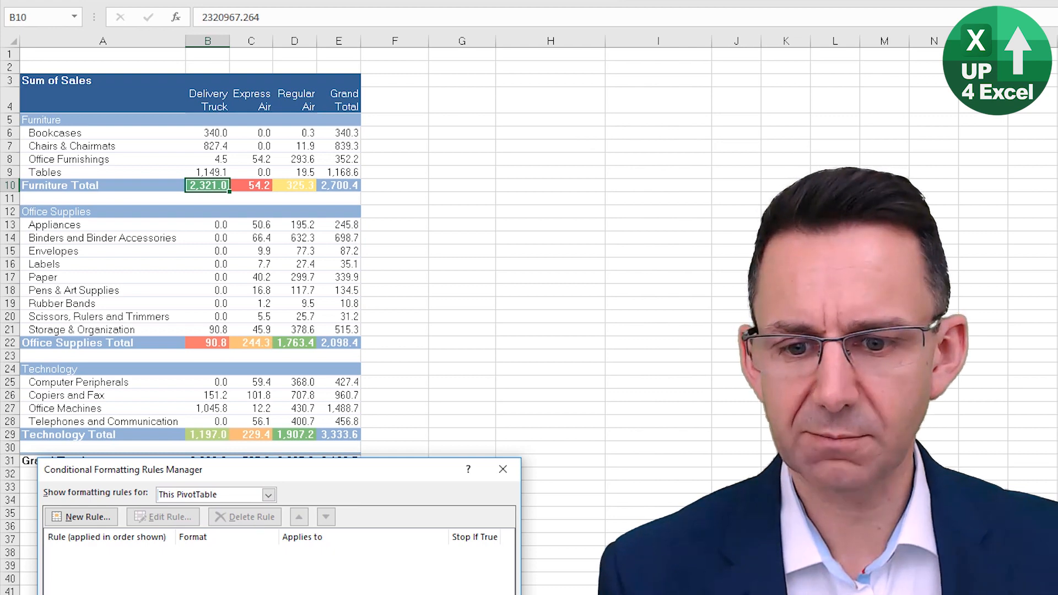
click(502, 469)
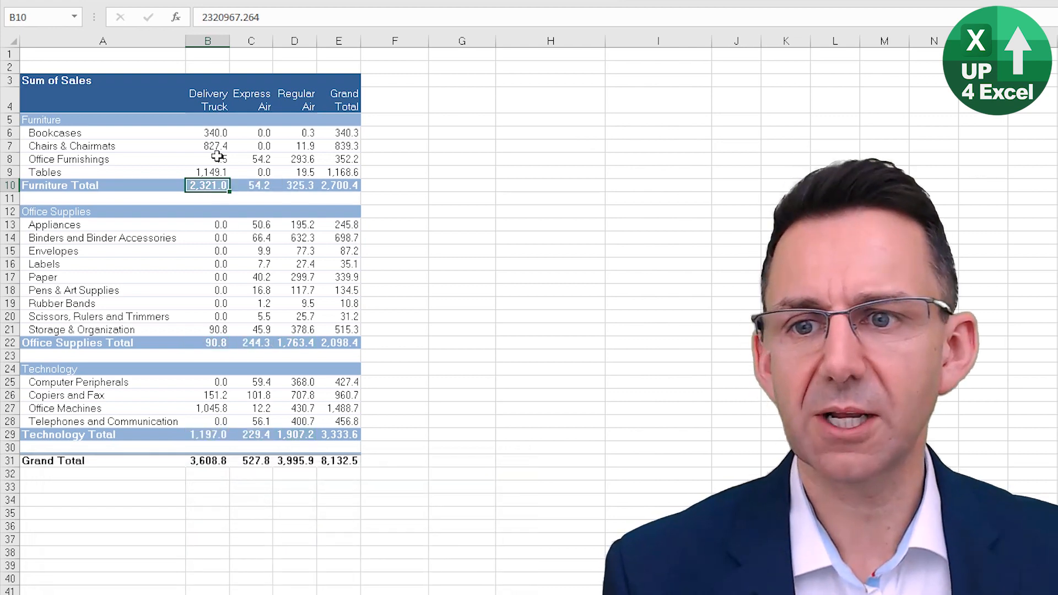
Give the Office Furnishings Regular Air value a red-yellow-green colour scale
click(208, 146)
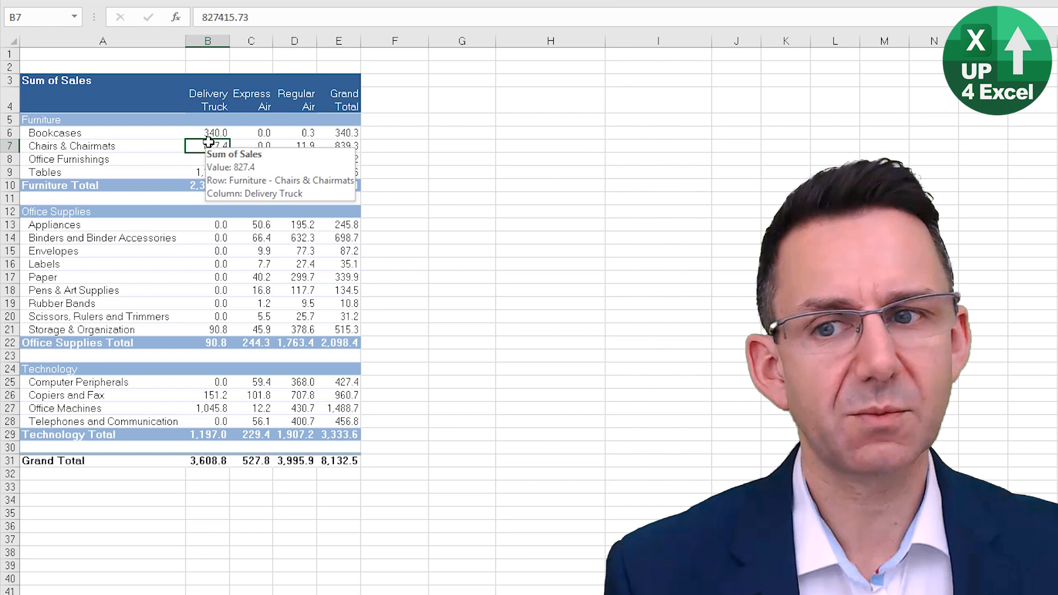
click(295, 158)
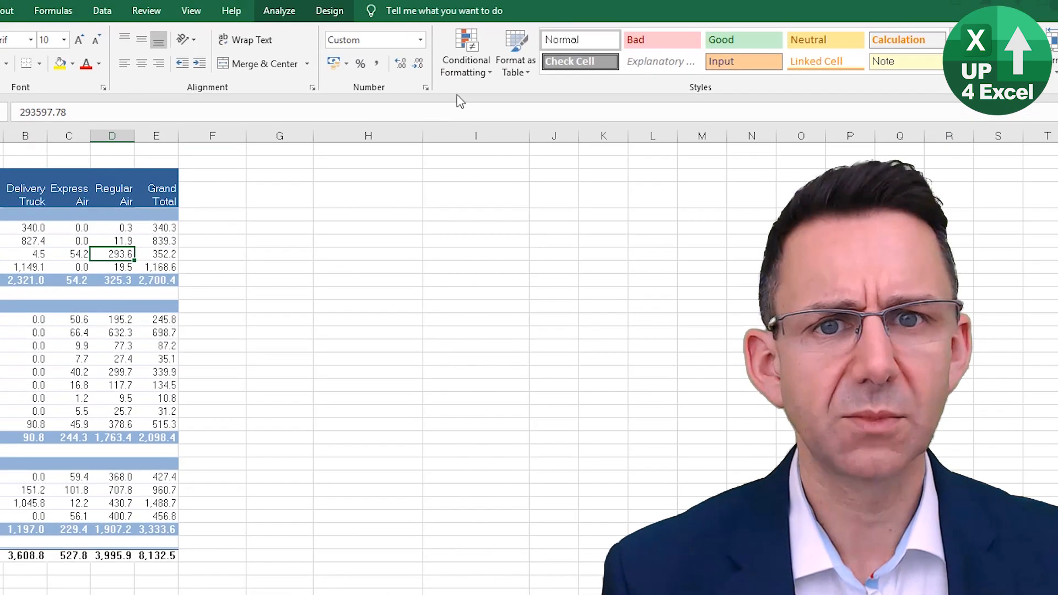
click(465, 54)
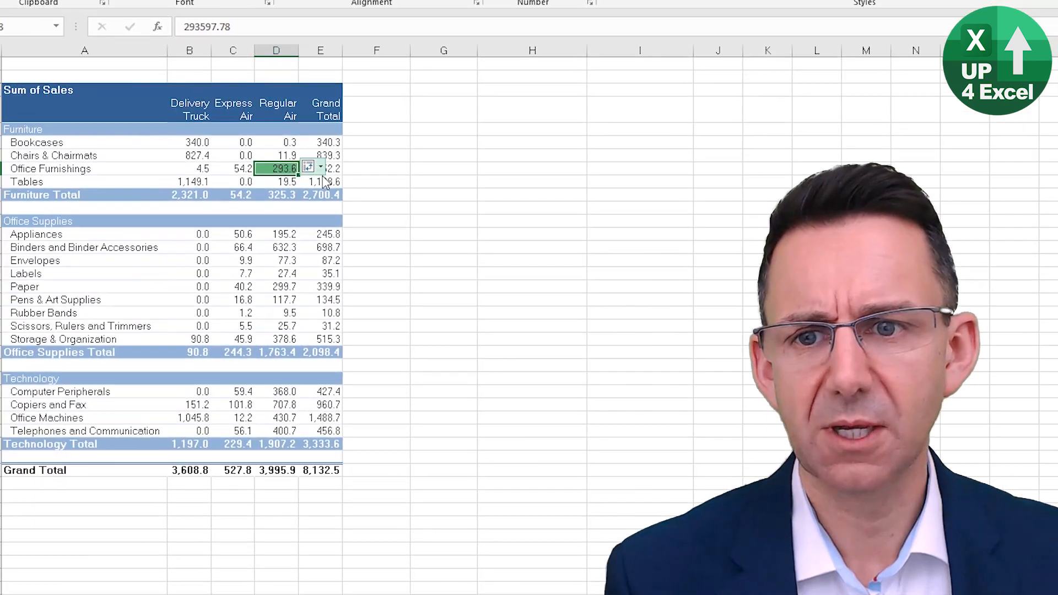
Extend the rule to all Sum of Sales values for Product Sub-Category and Ship Mode
click(340, 159)
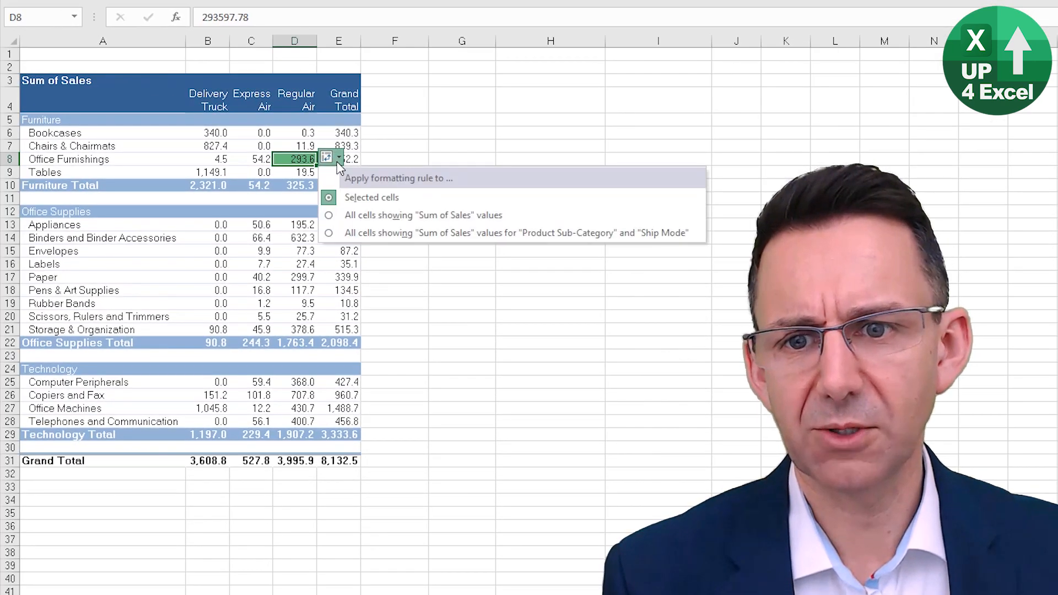
click(328, 215)
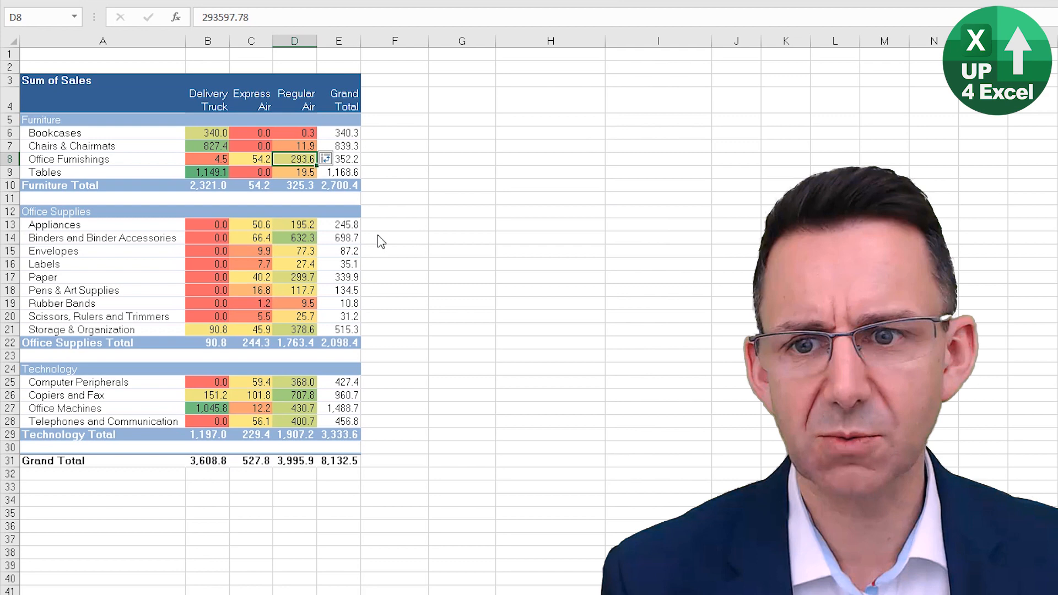
mouse_move(233, 269)
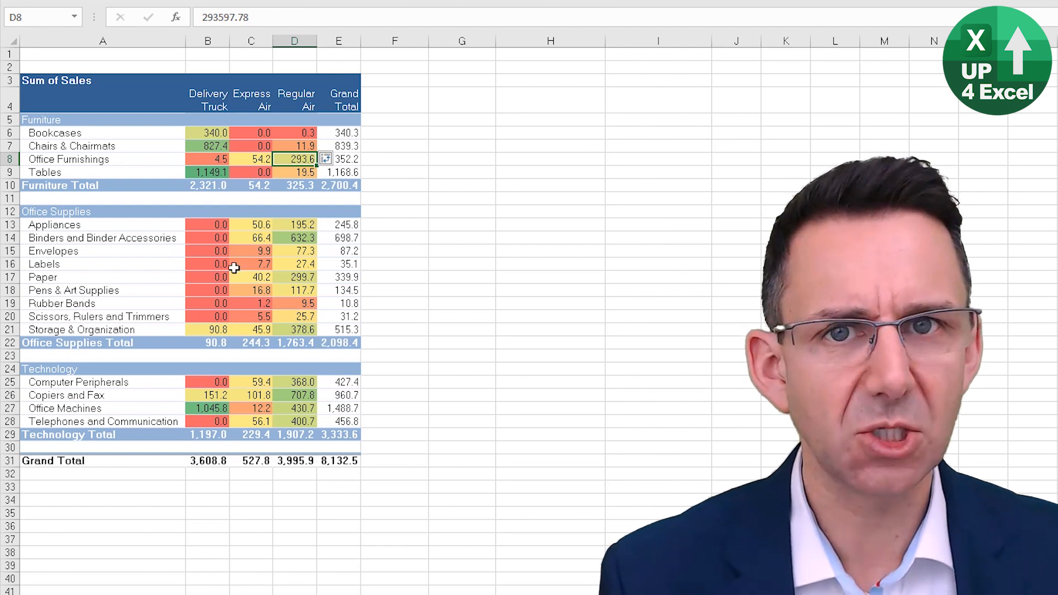
mouse_move(225, 393)
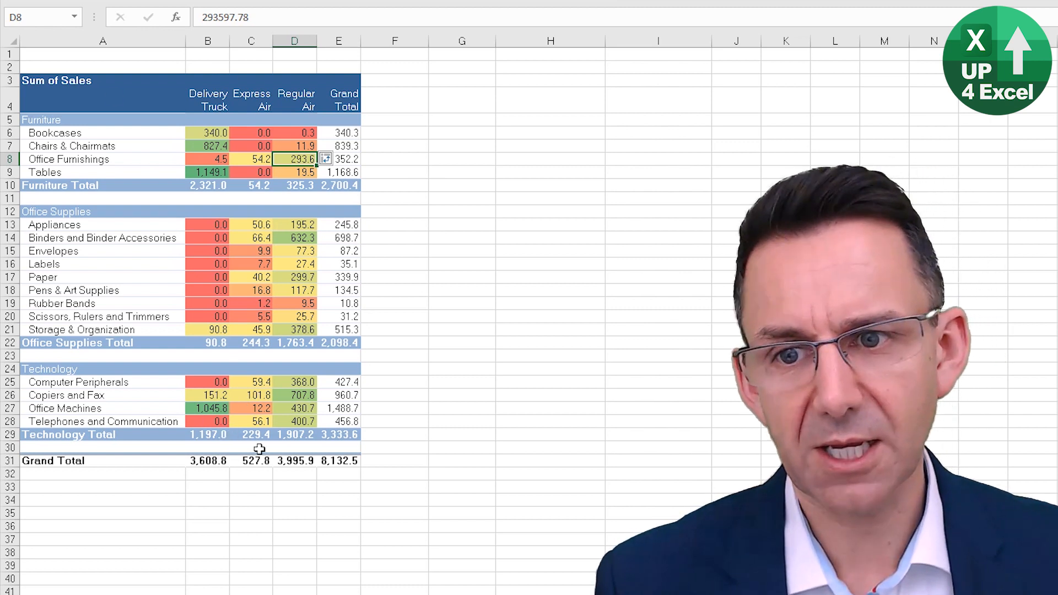
mouse_move(215, 382)
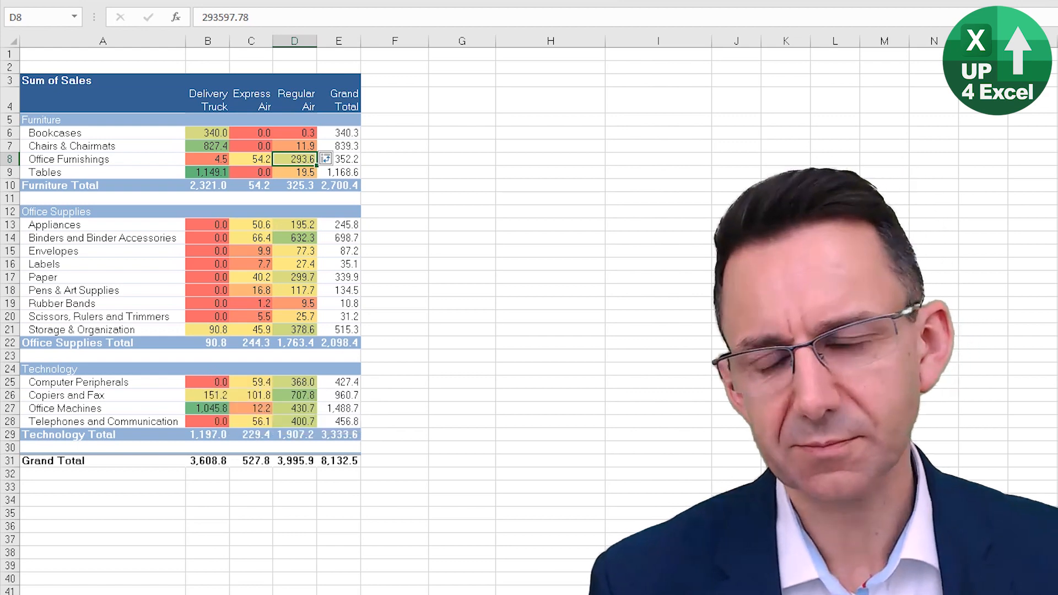
mouse_move(325, 225)
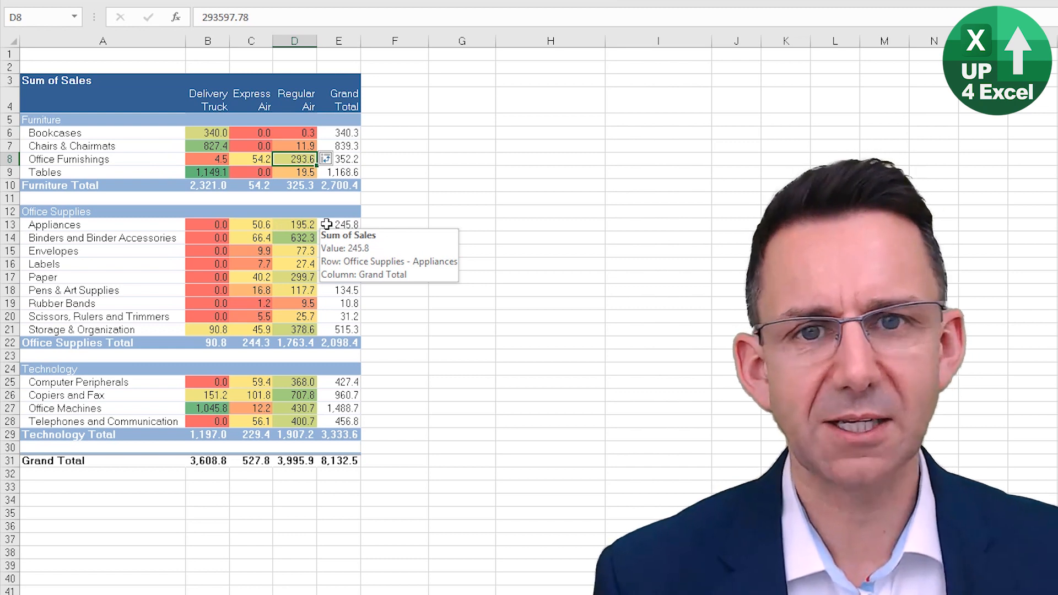
mouse_move(277, 189)
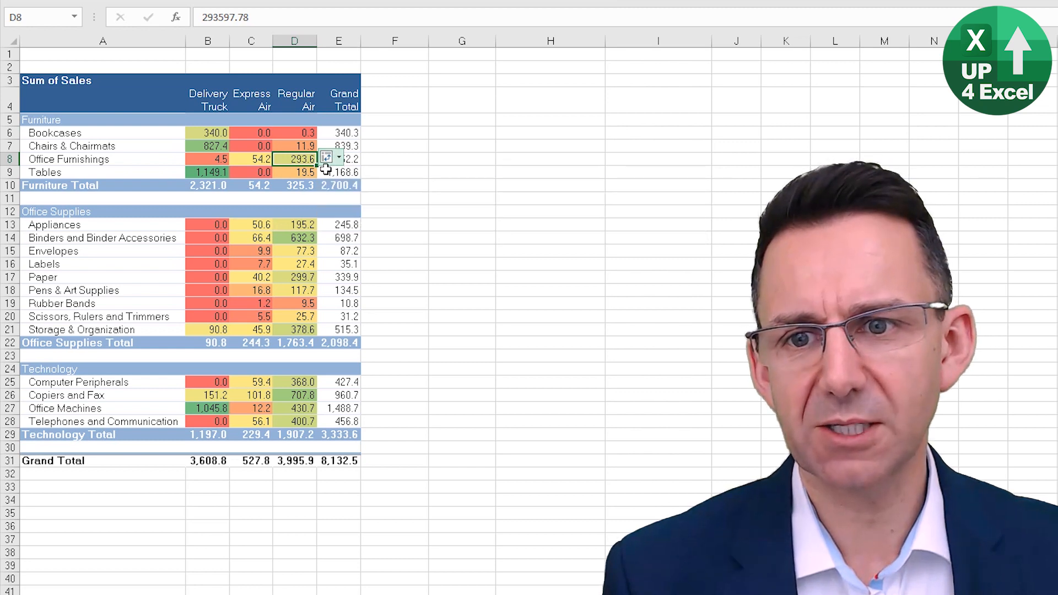
Review the rule's scope in Formatting Options and dismiss it unchanged
click(338, 159)
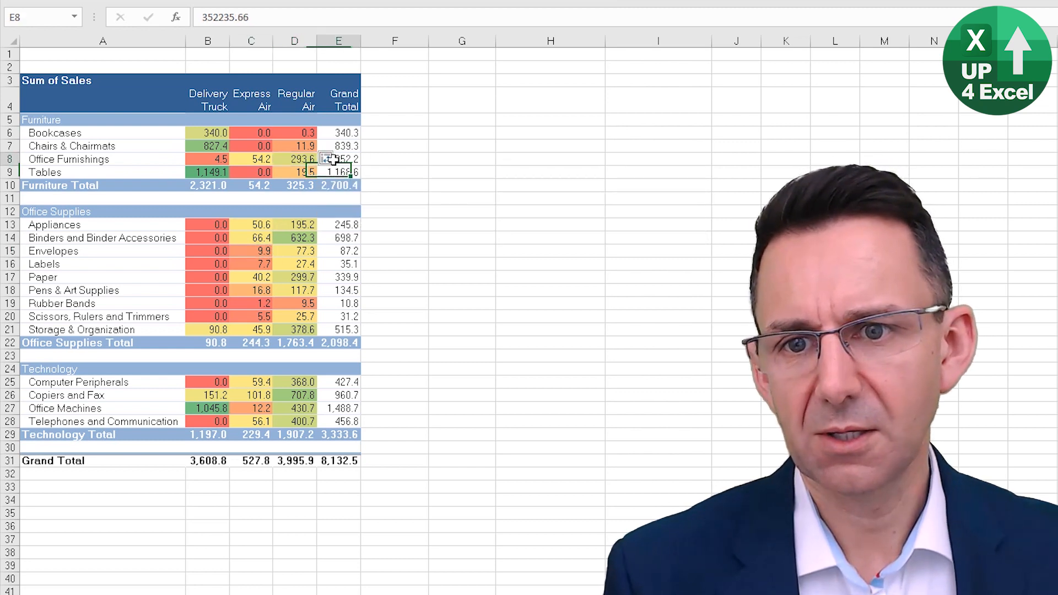
click(330, 157)
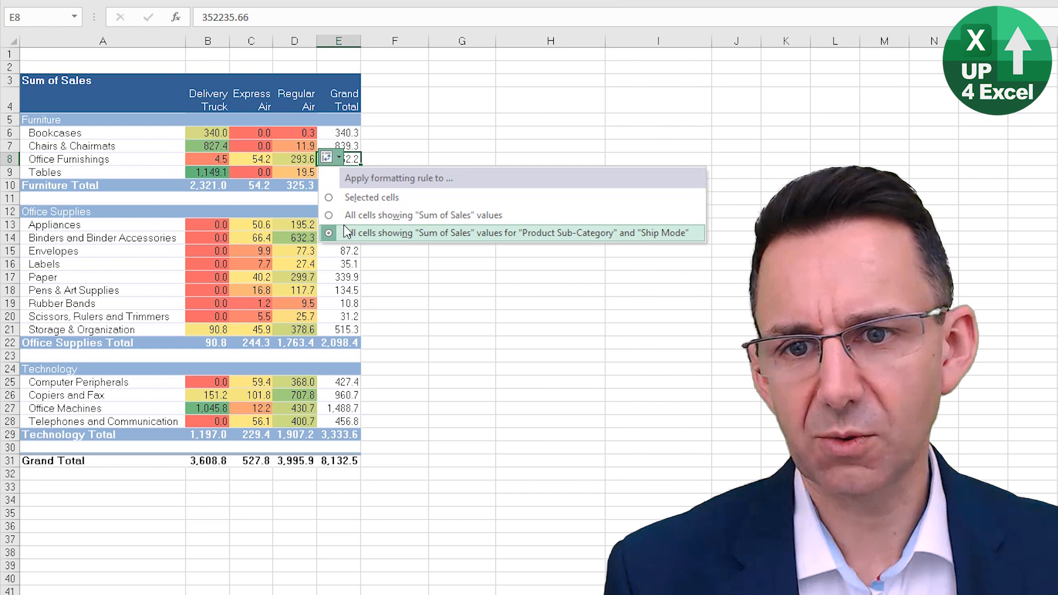
click(251, 263)
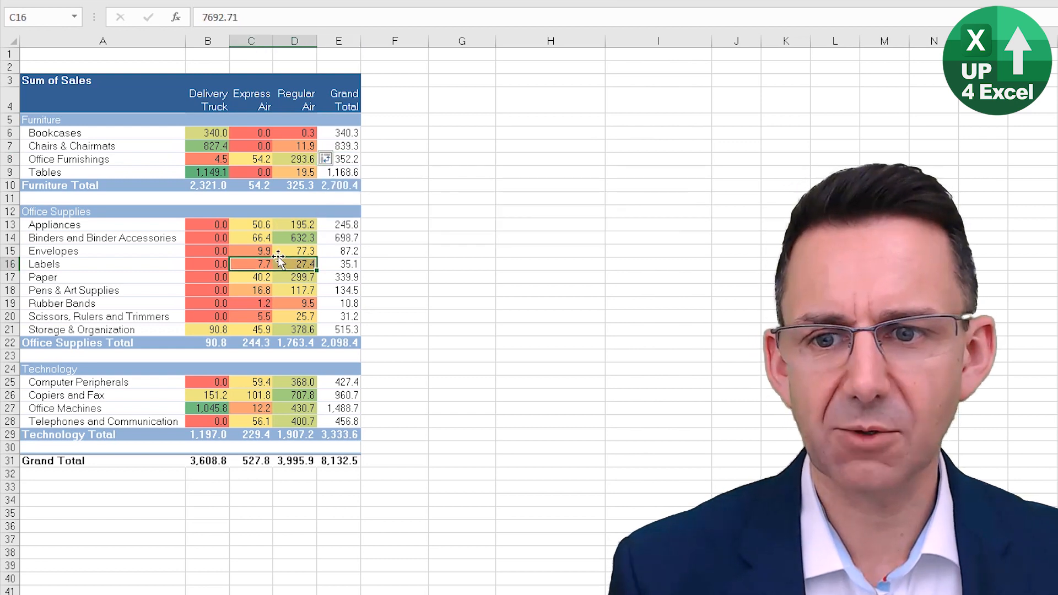
Inspect shaded product values, then bring up the Conditional Formatting choices
click(294, 145)
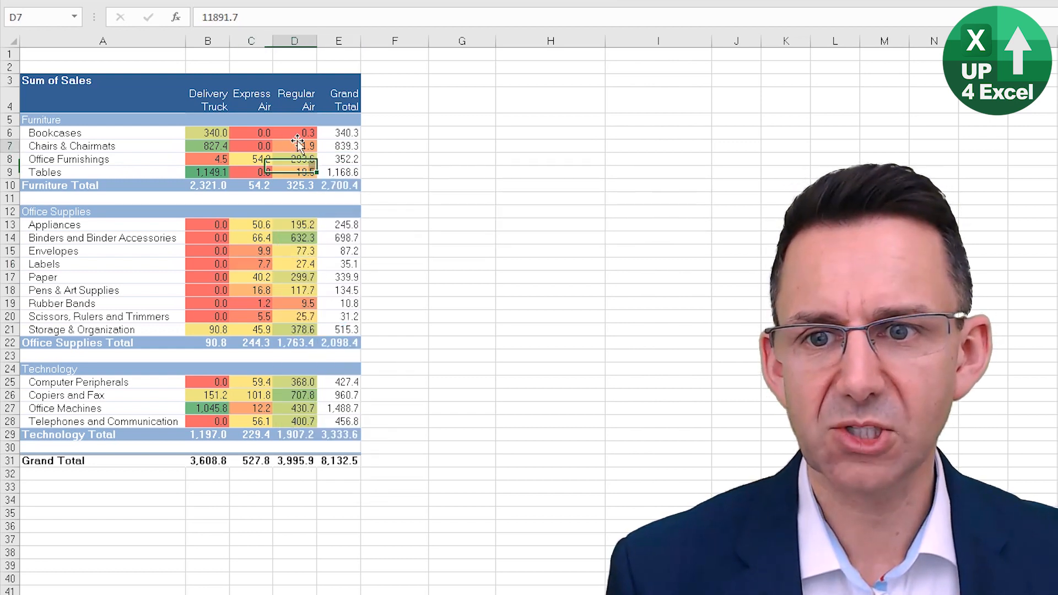
click(209, 263)
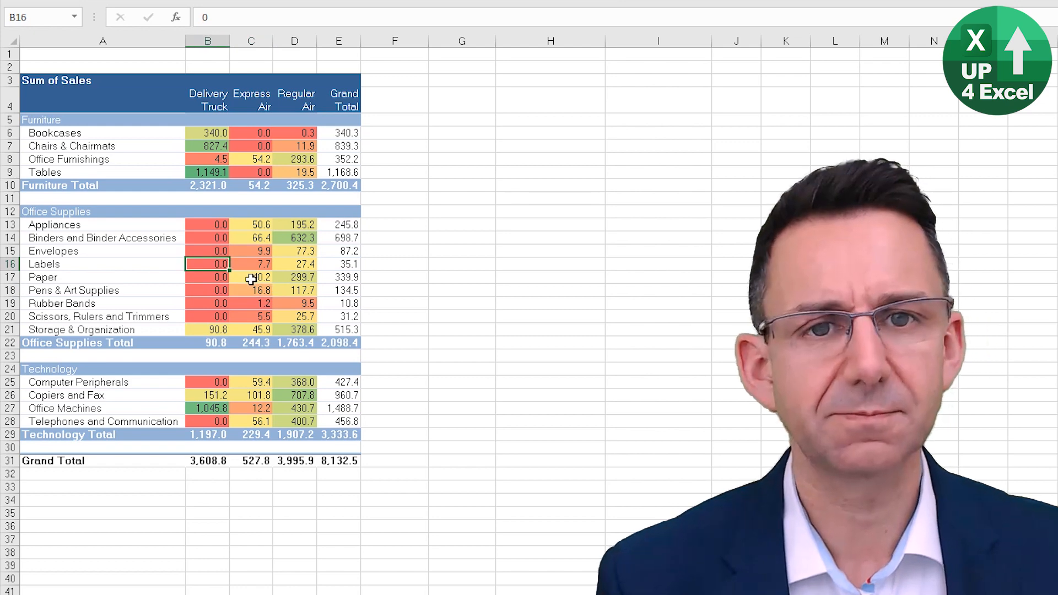
click(465, 51)
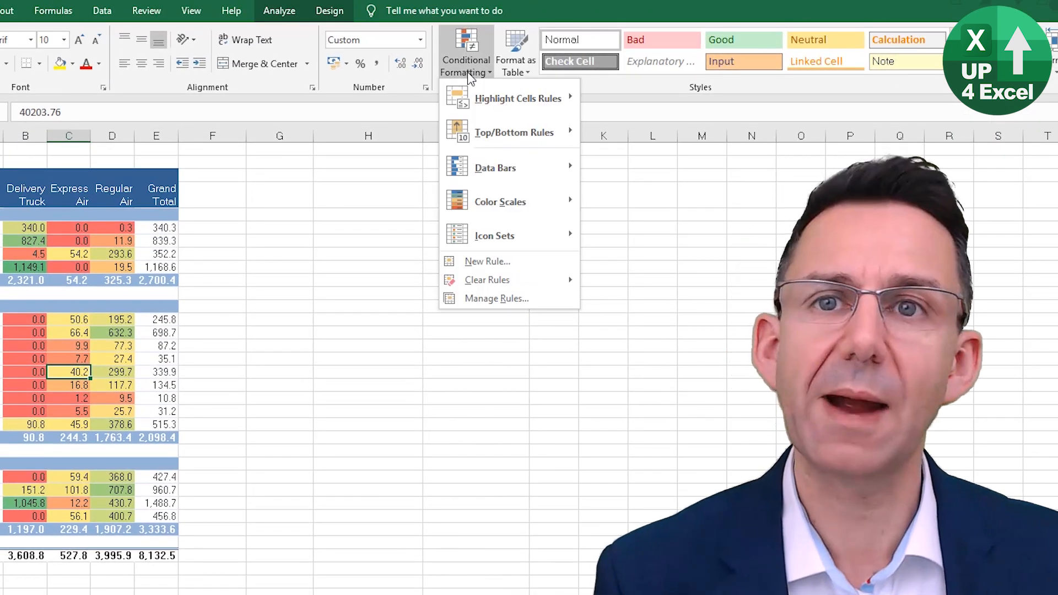
mouse_move(496, 299)
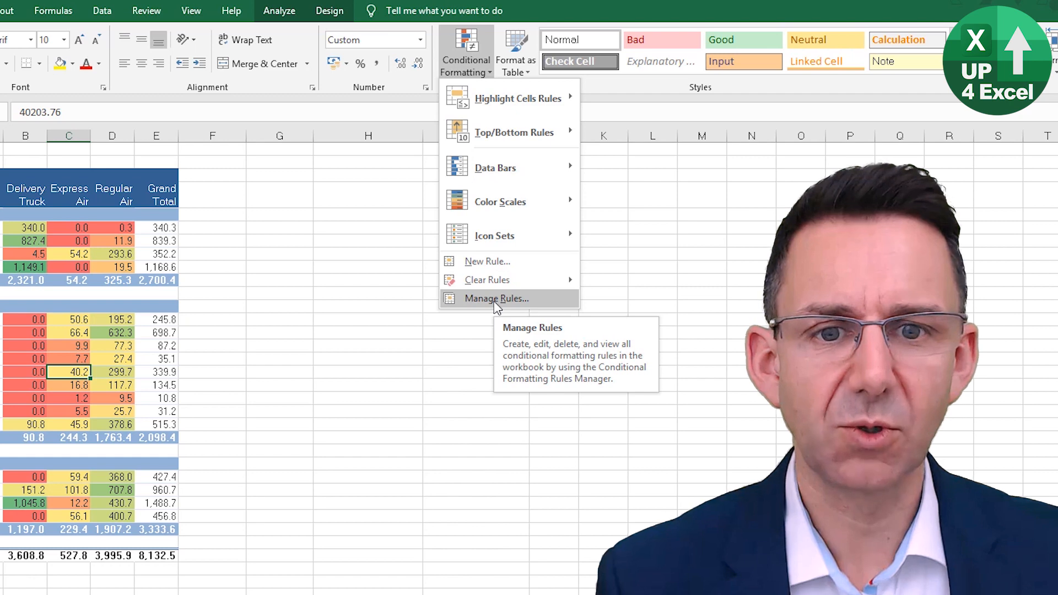
From Manage Rules, edit the Graded Color Scale rule for sub-category by ship mode values
click(497, 299)
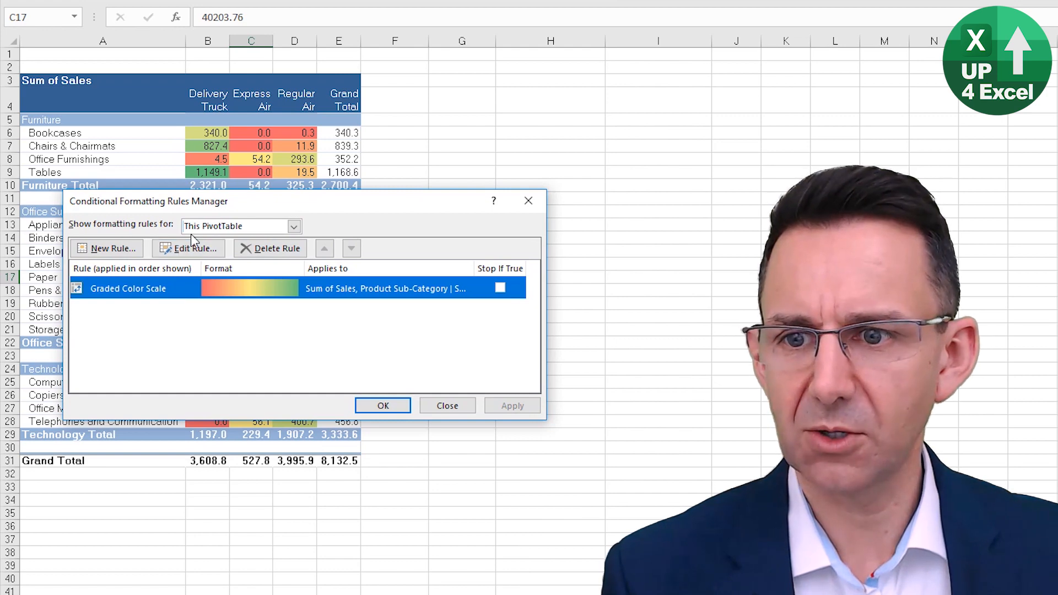
click(187, 248)
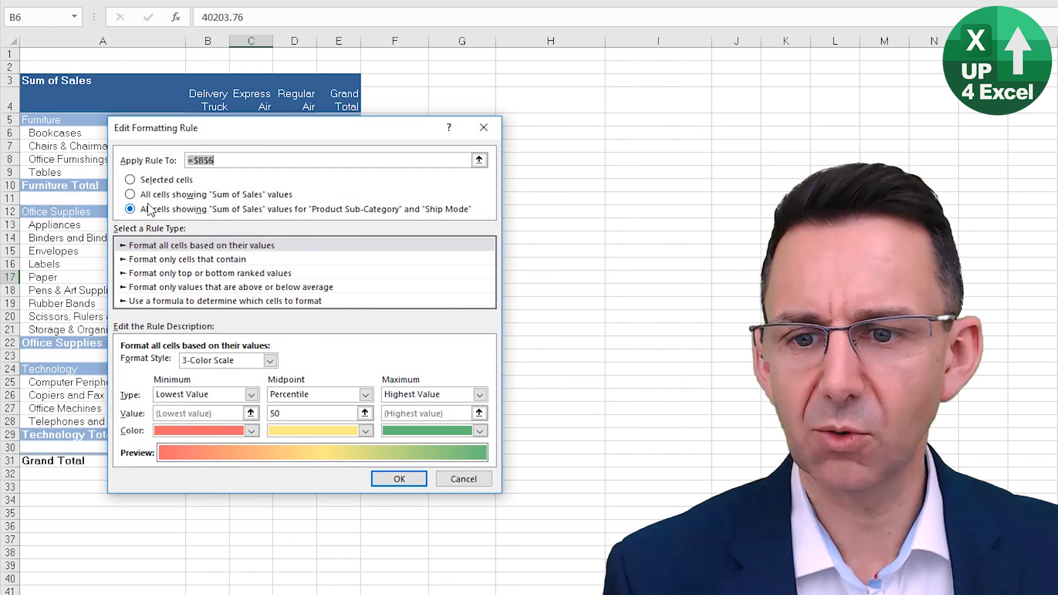